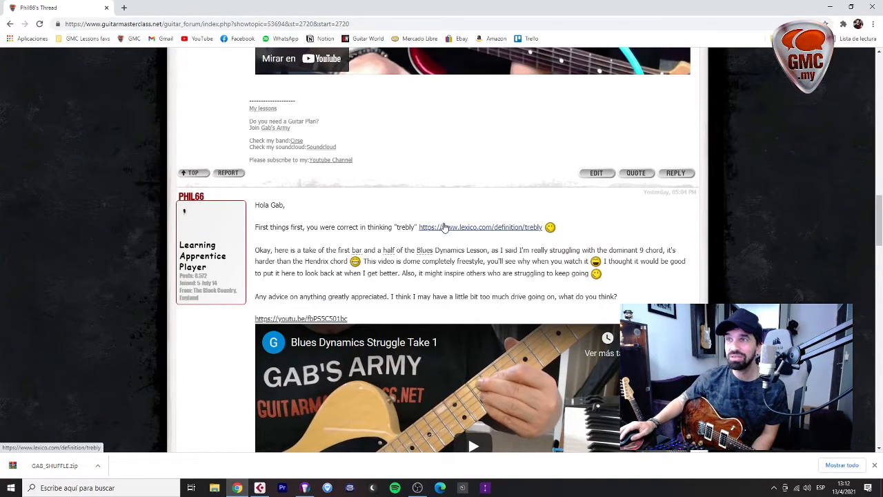
- Open the lexico.com definition linked in the student's forum post
click(480, 226)
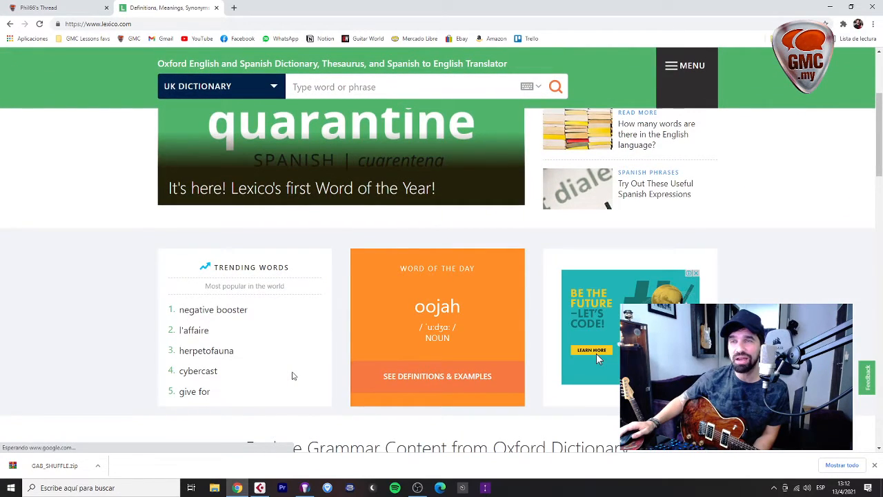
- Skim the Lexico page, then scroll the forum thread to the post with the embedded video
scroll(down, 3)
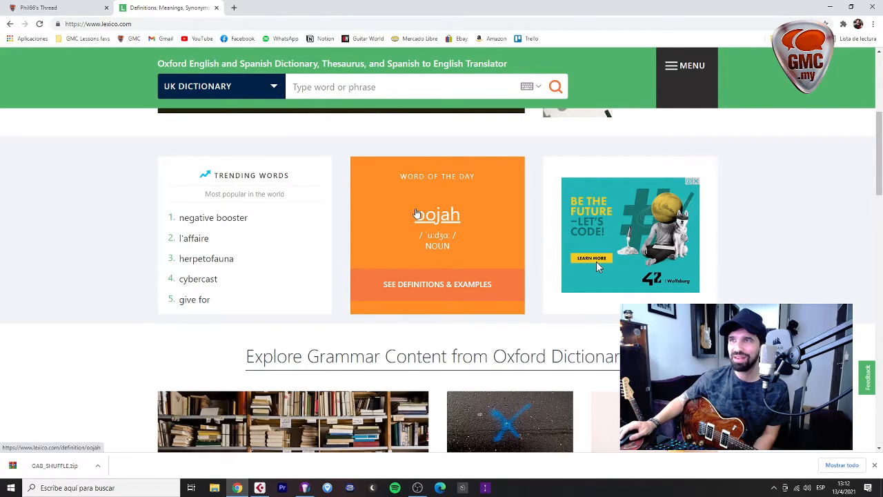
mouse_move(425, 268)
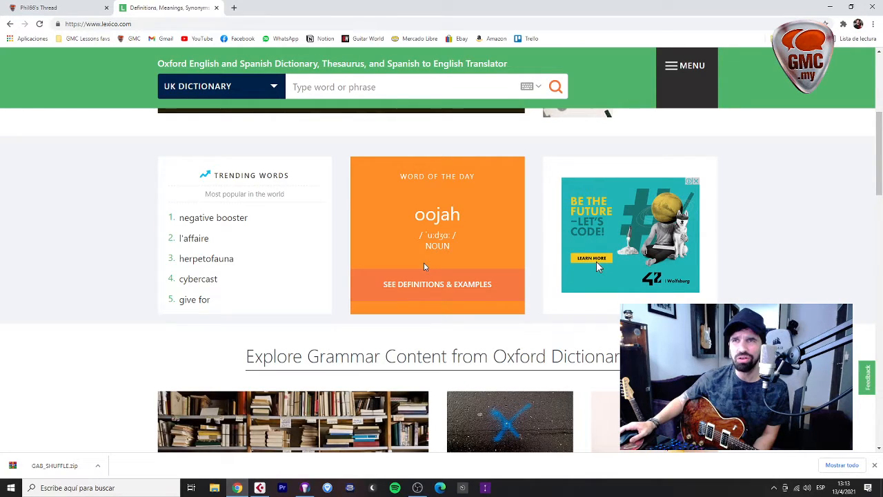
mouse_move(441, 157)
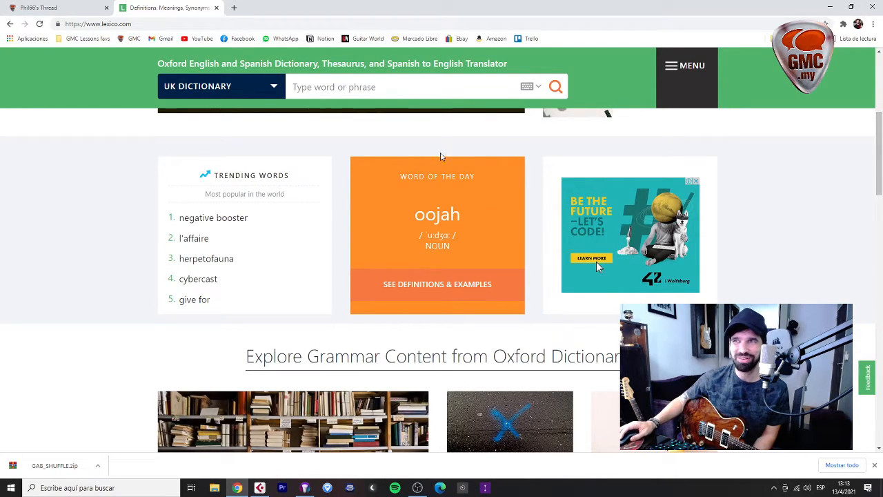
mouse_move(419, 193)
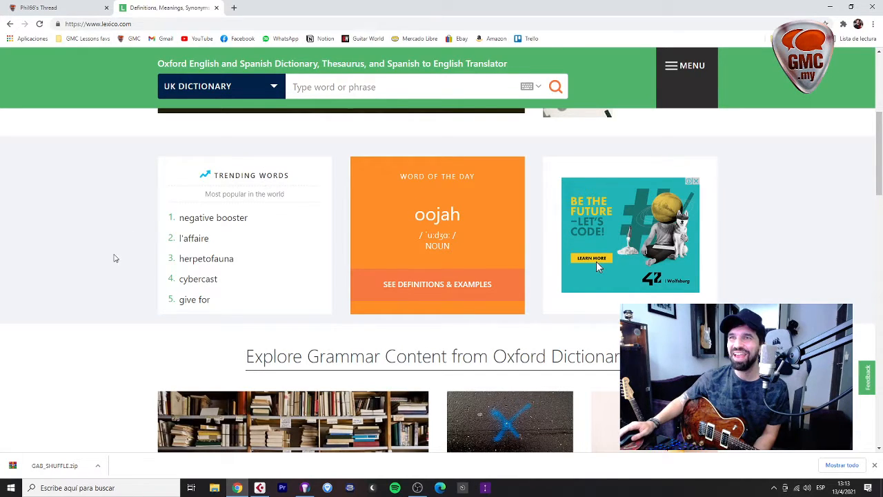
scroll(down, 3)
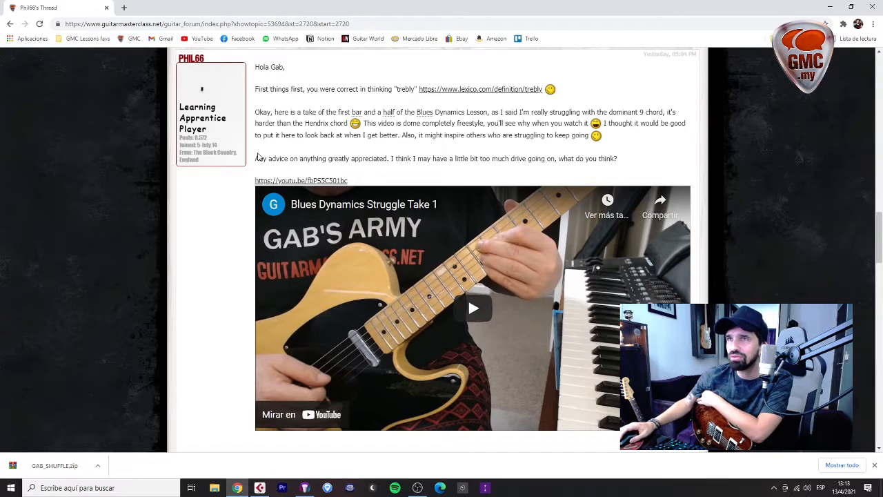
- Play the embedded Blues Dynamics Struggle Take 1 video through to 1:03
scroll(down, 3)
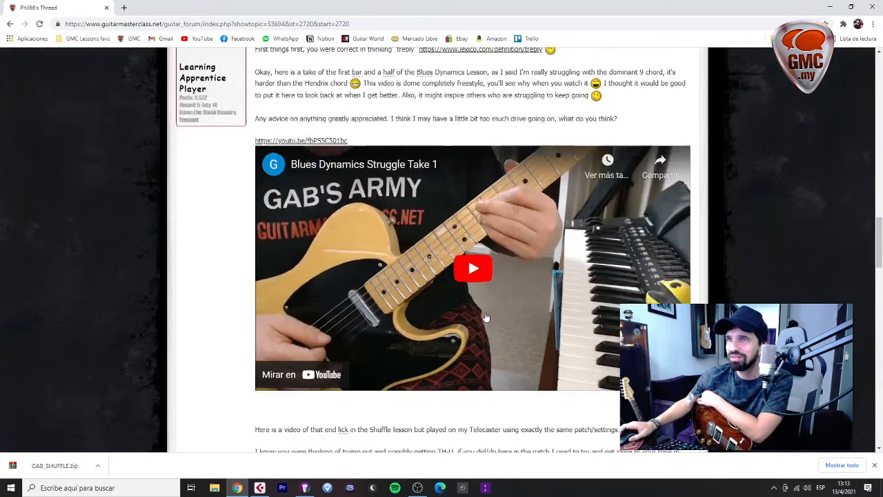
click(473, 268)
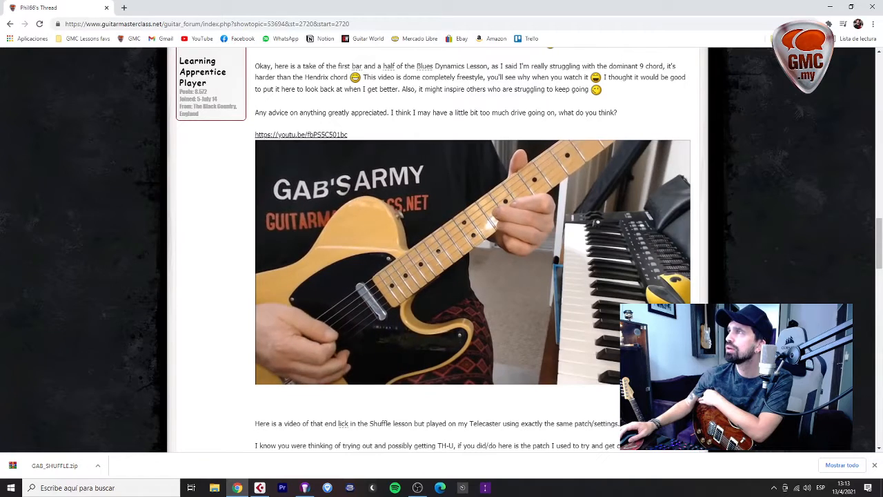
click(471, 262)
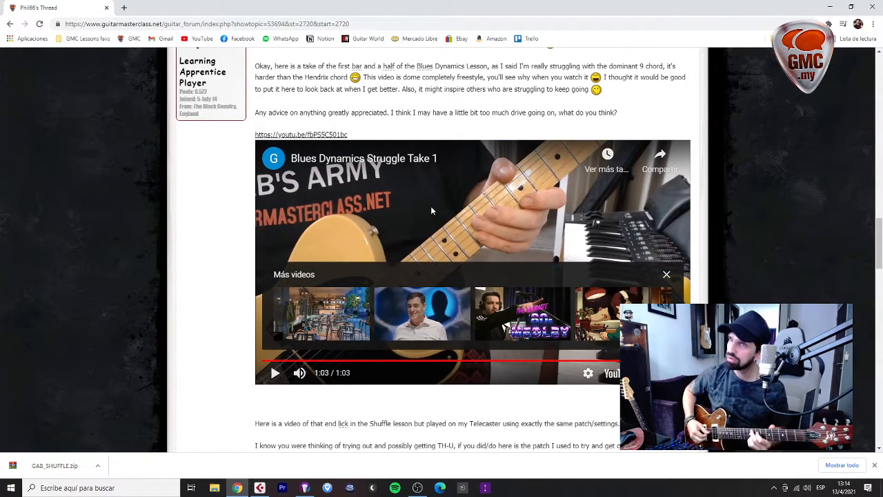
mouse_move(462, 247)
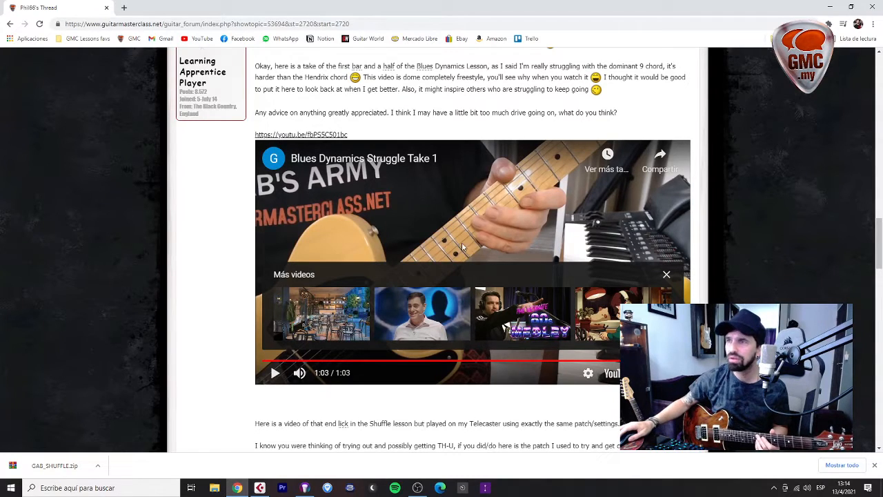
- Jump the take back to about 0:41, pause it, then restart it near the beginning
click(275, 372)
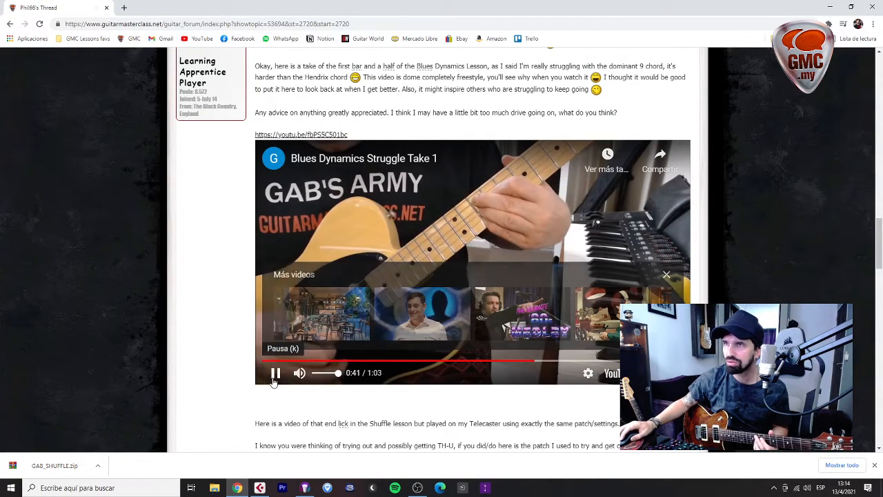
click(274, 373)
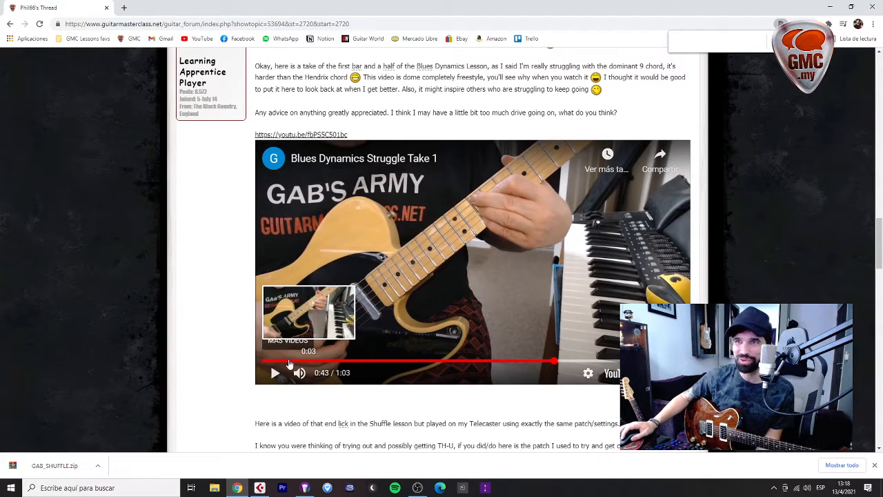
click(275, 372)
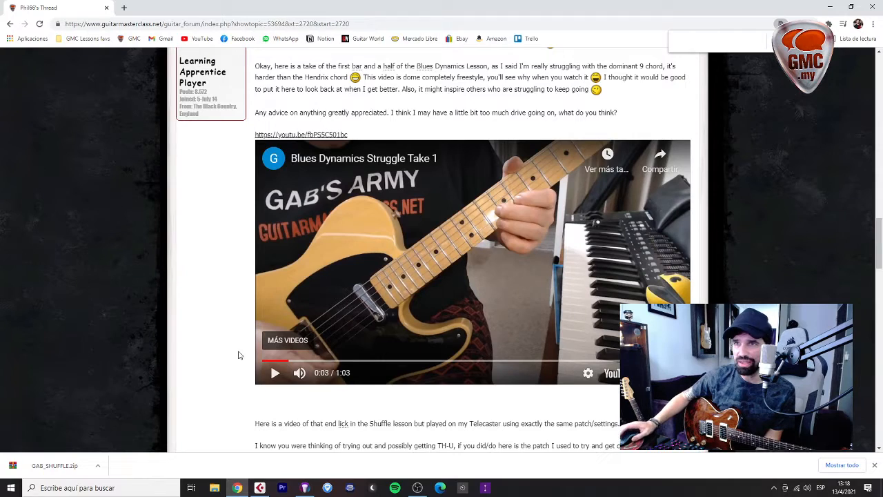
mouse_move(274, 373)
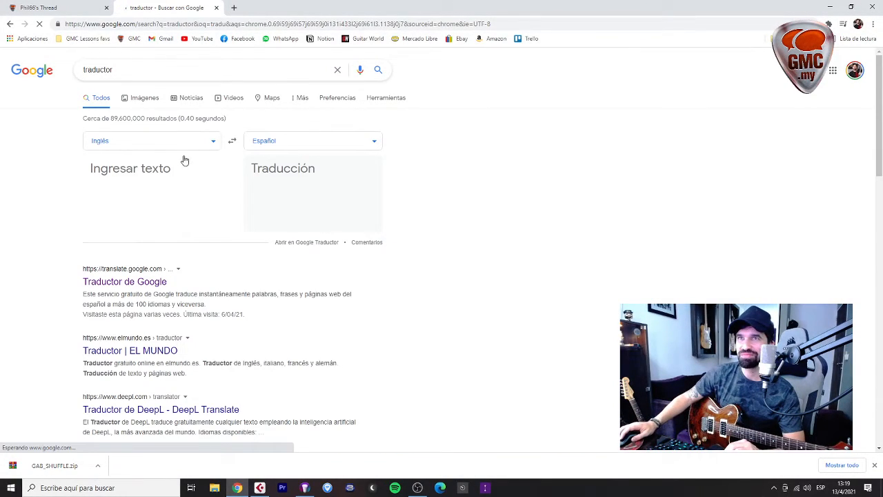
- Translate 'razonar' from Spanish to English and expand all alternative translations
click(232, 140)
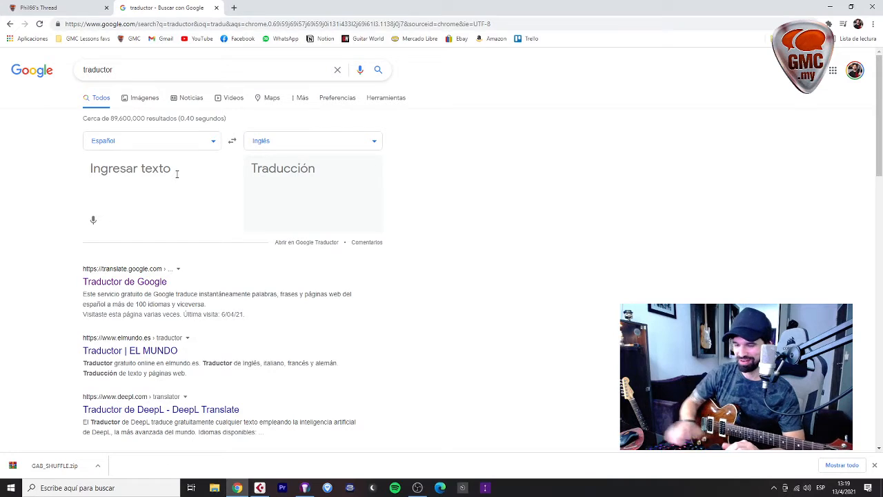
text(razono)
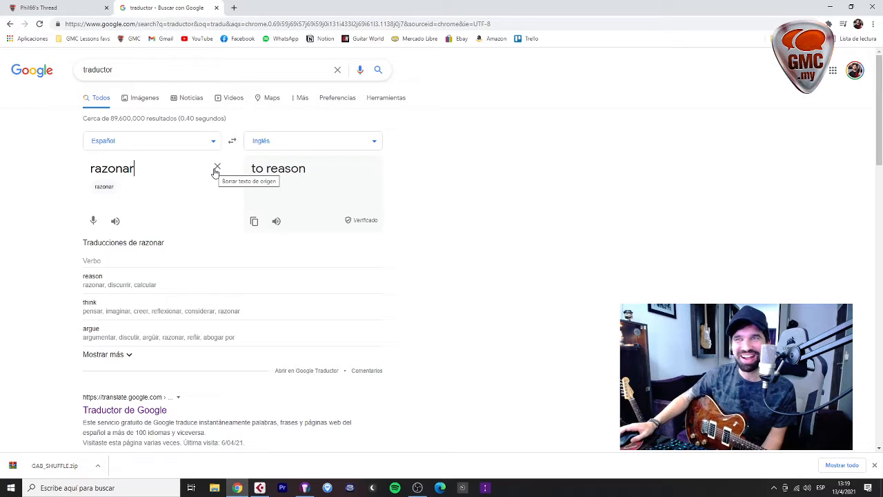
mouse_move(140, 182)
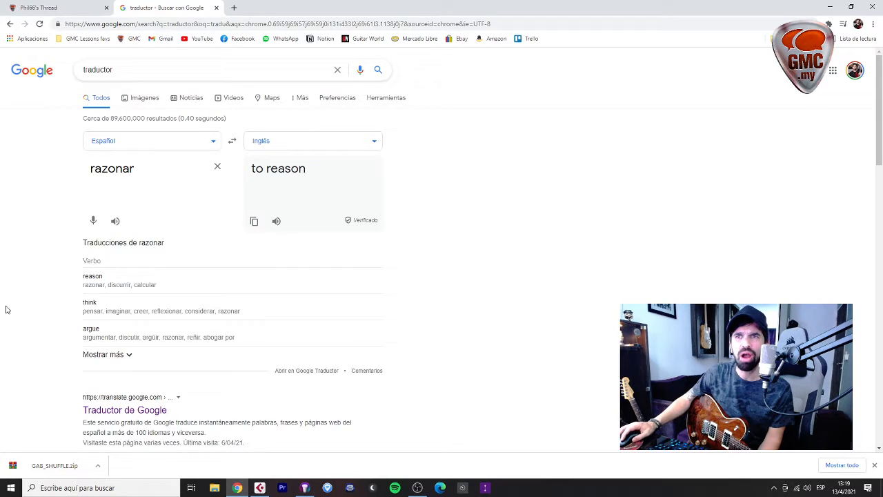
click(102, 353)
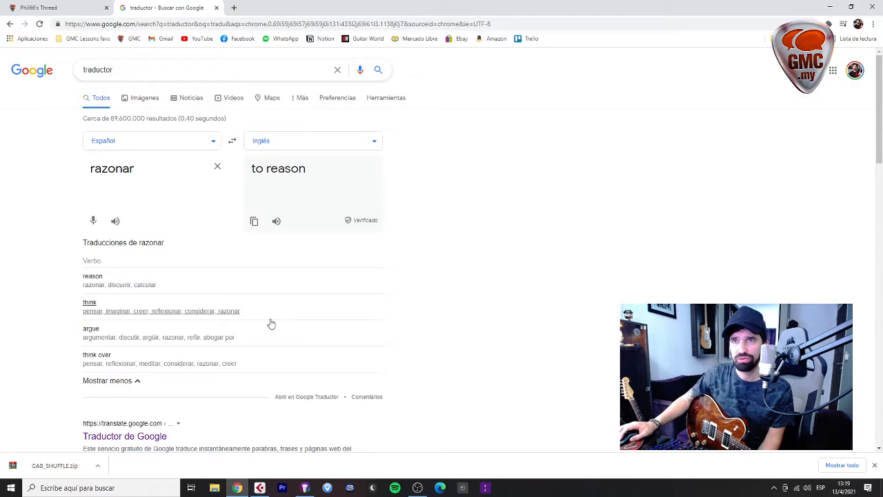
mouse_move(244, 328)
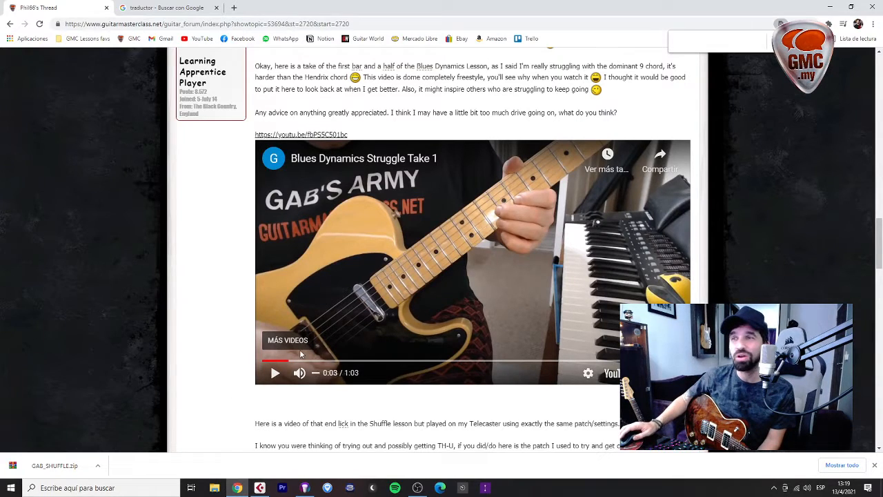
- Resume the Blues Dynamics Struggle take briefly, pause it, and scroll to the next video
scroll(down, 3)
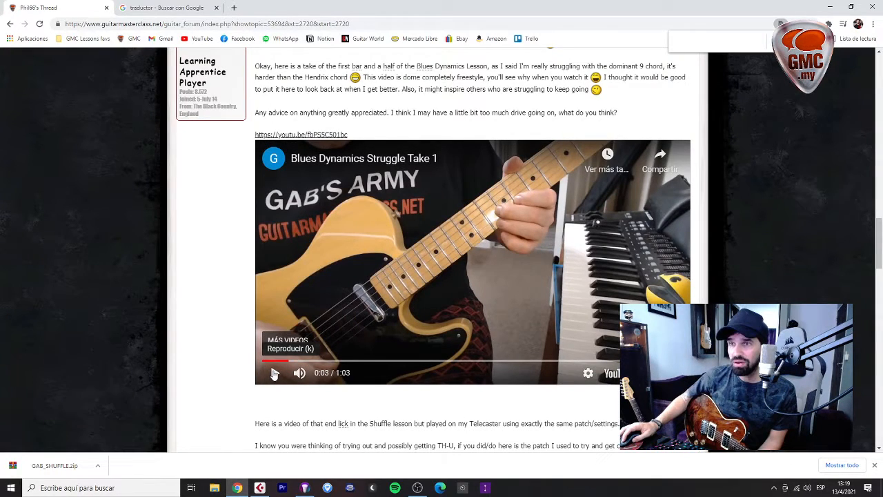
click(275, 372)
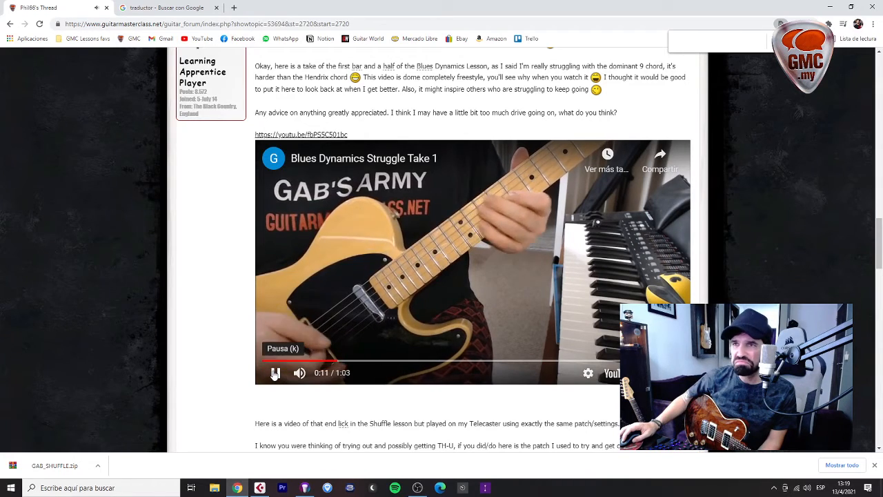
click(273, 372)
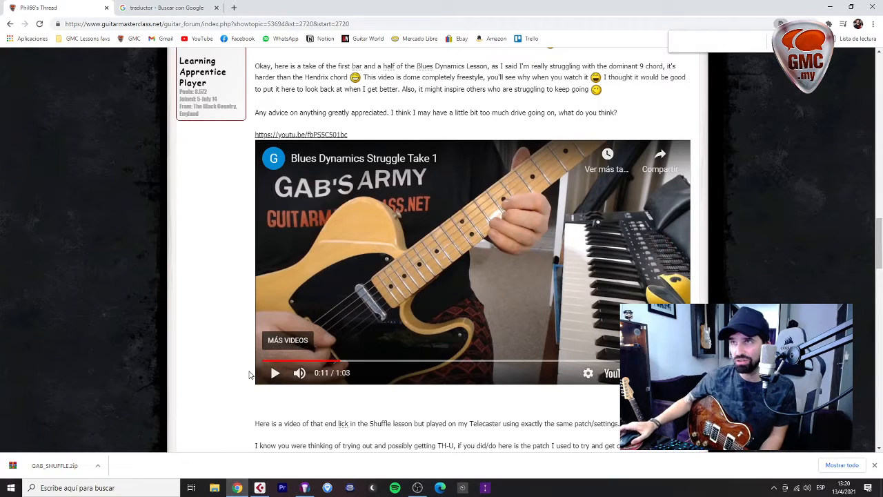
scroll(down, 3)
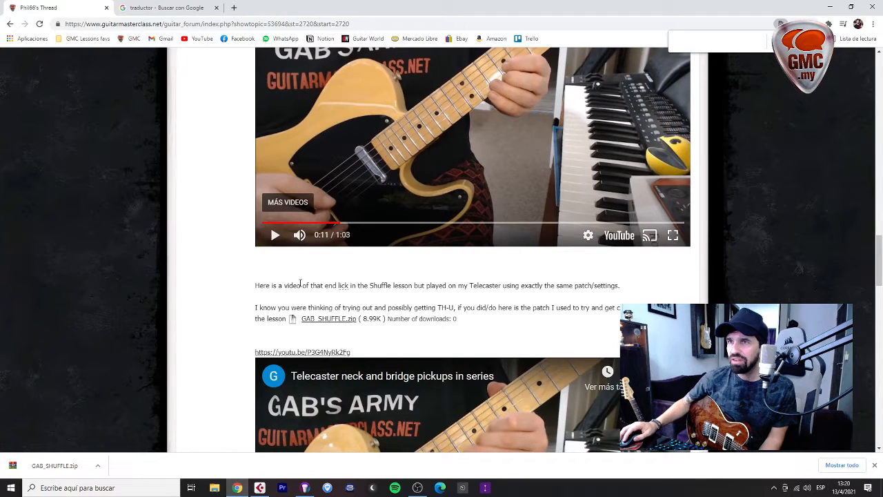
- Scroll down and start the Telecaster pickups-in-series video
scroll(down, 3)
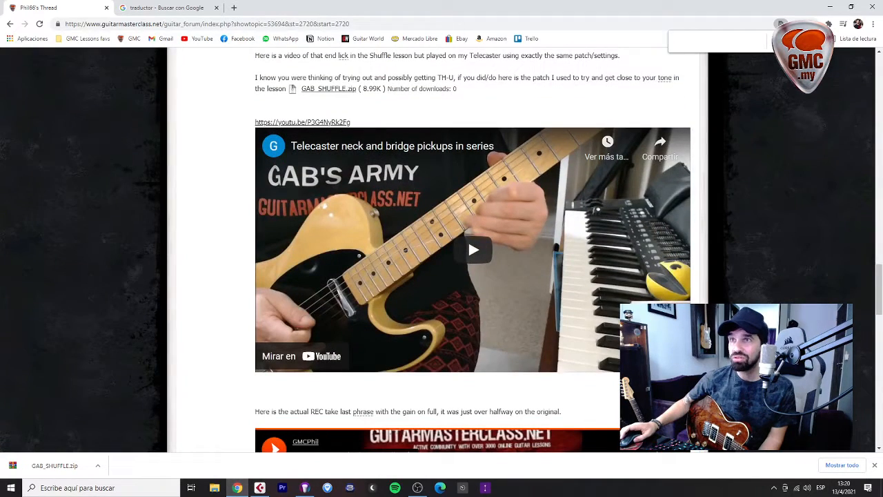
scroll(down, 3)
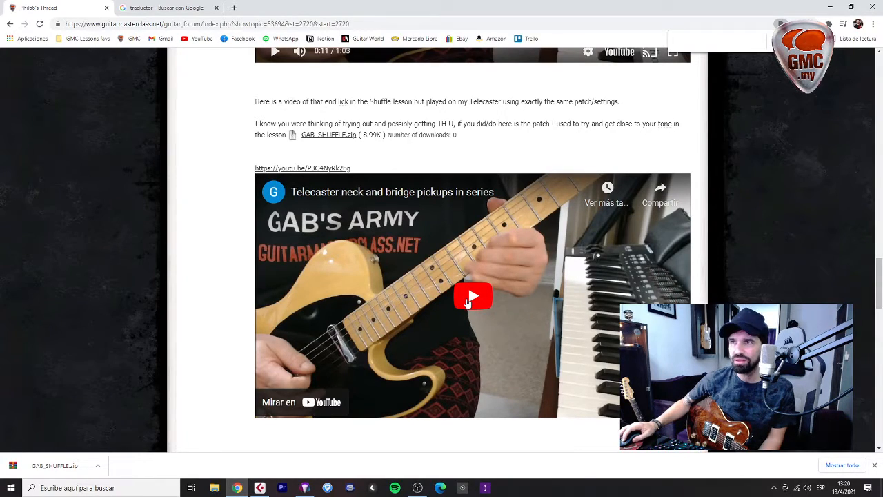
click(472, 296)
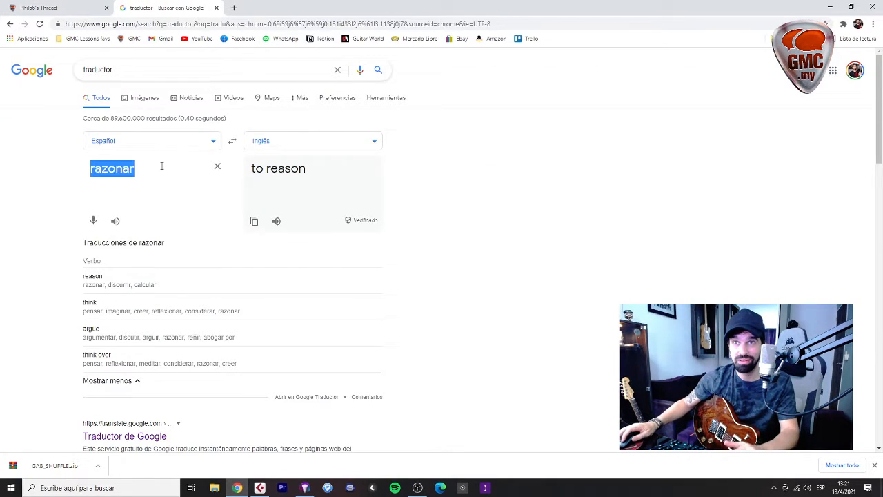
- Translate 'se extingue' to 'extinguishes', then return to the forum thread
text(se extingue)
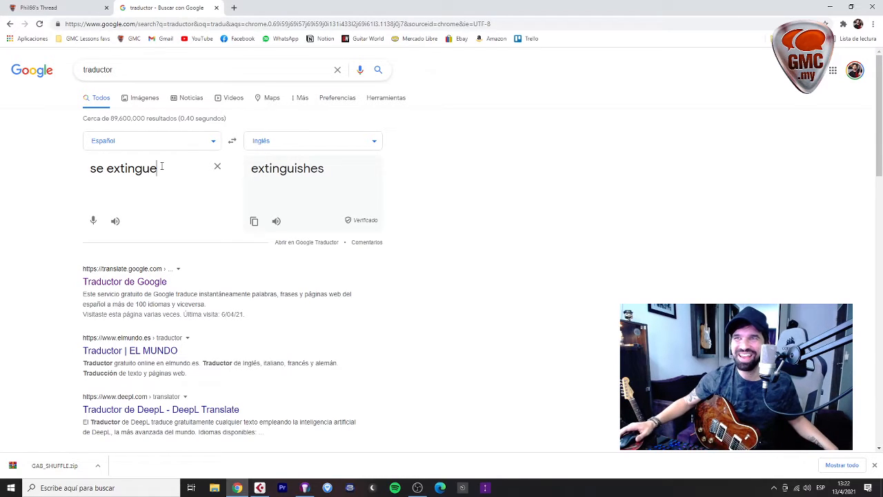
mouse_move(171, 225)
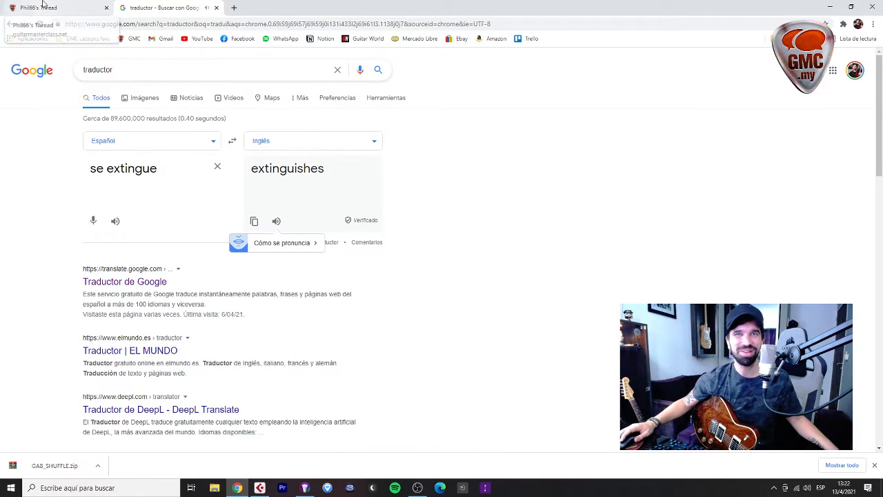
click(39, 8)
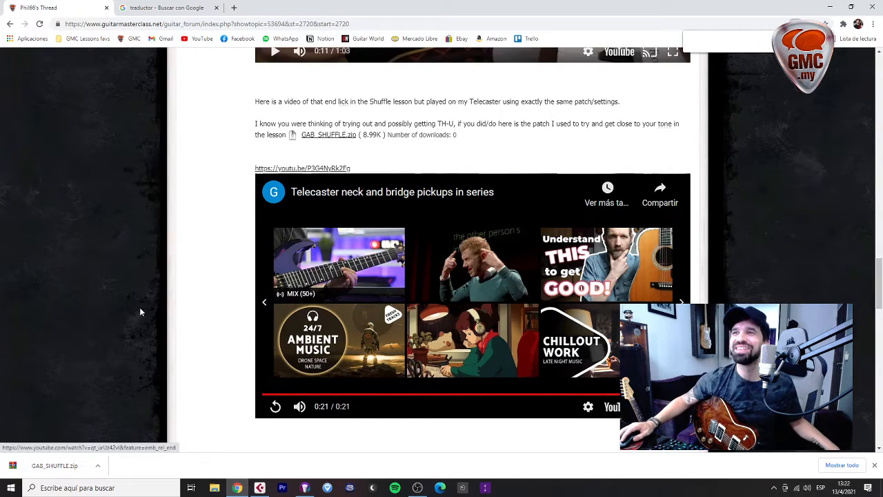
- Scroll down to the SoundCloud REC TAKE embed, then start a new browser tab
scroll(down, 3)
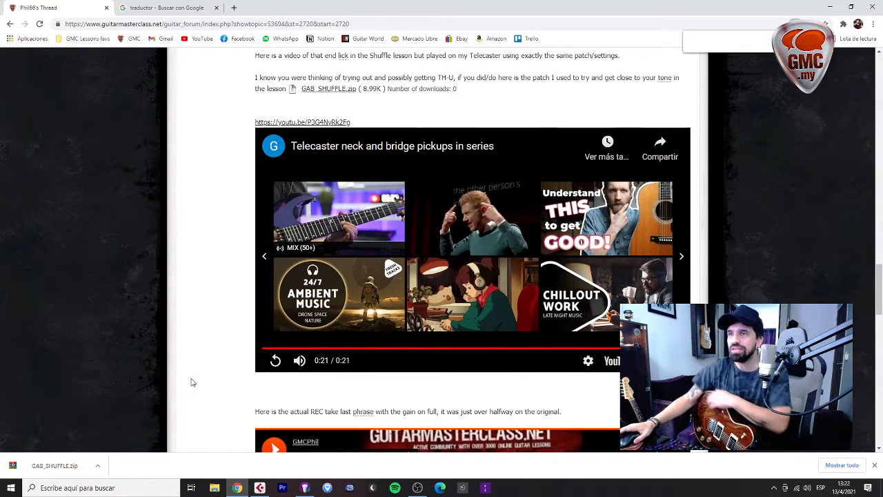
scroll(down, 3)
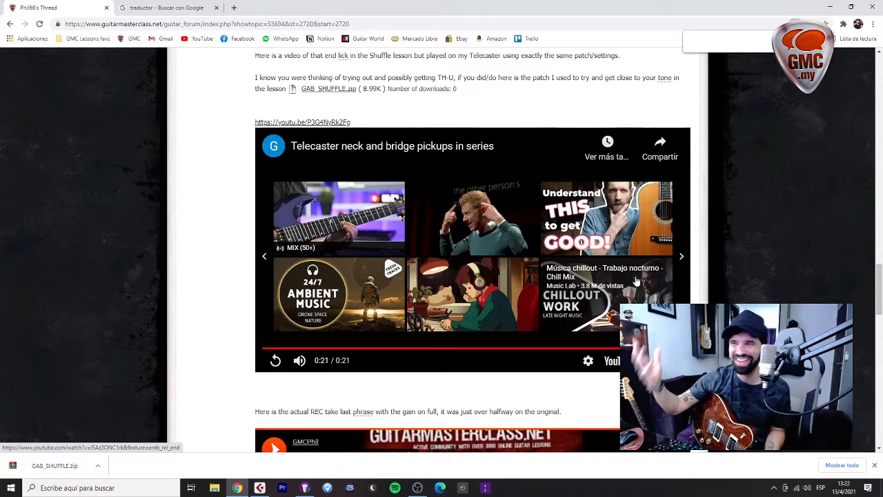
scroll(down, 3)
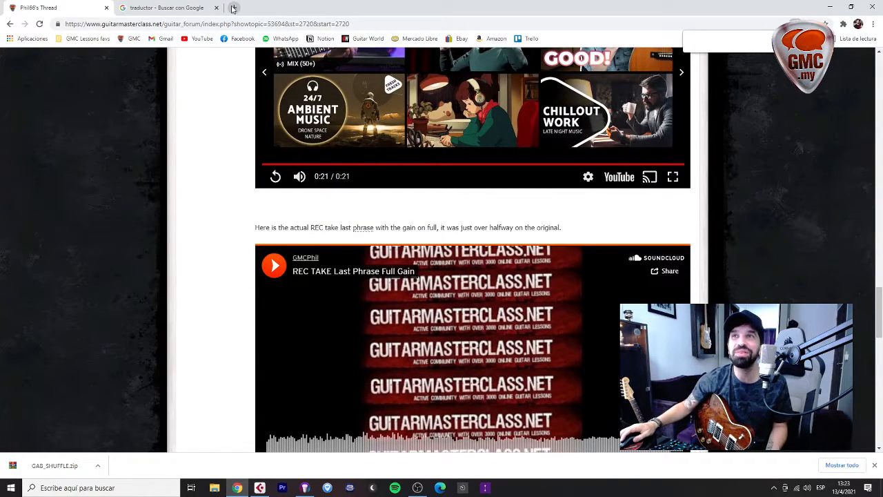
click(343, 8)
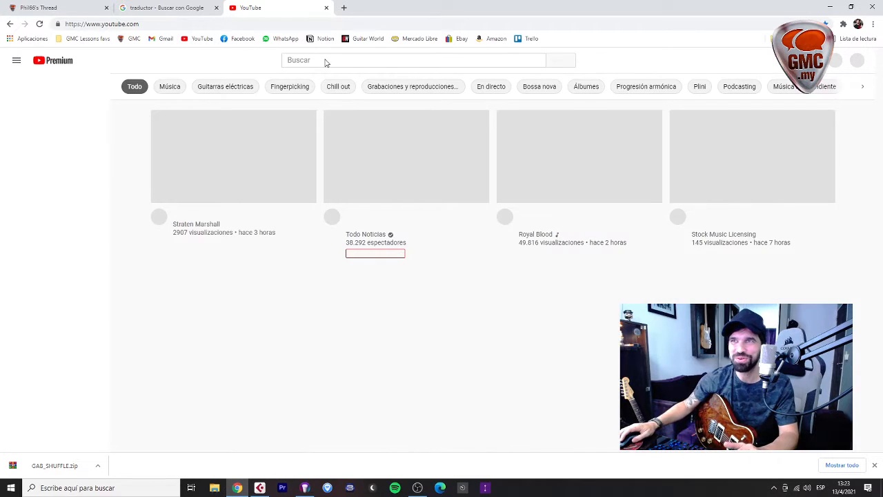
- Search YouTube for 'steve vai sustainer', play the Fernandes Sustainer Demo and pause it
text(steve vai sustainer)
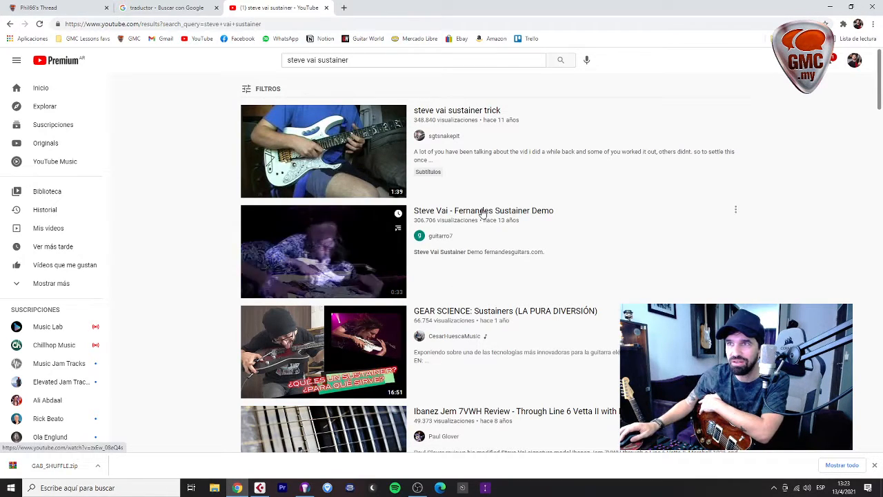
mouse_move(480, 212)
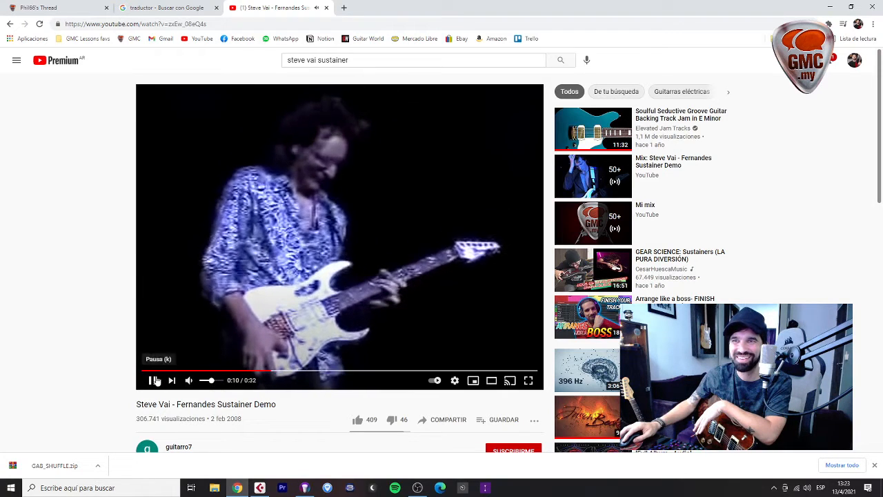
click(154, 380)
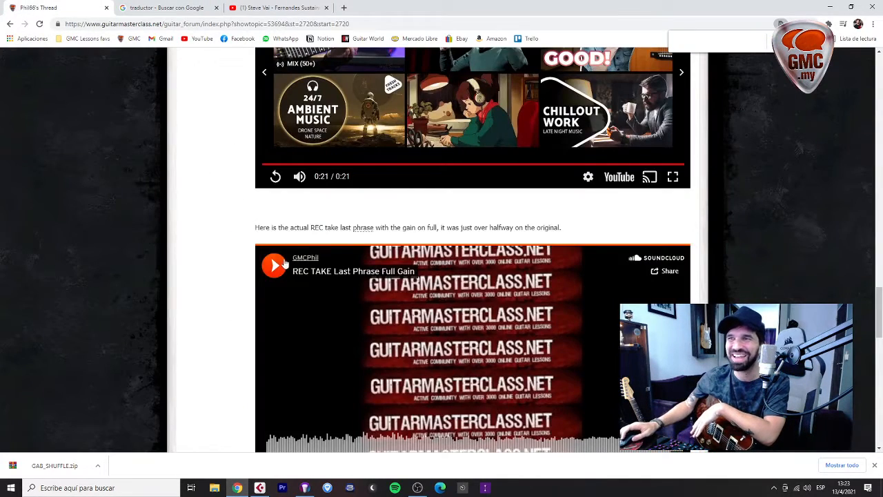
- Play the student's SoundCloud REC TAKE 'Last Phrase Full Gain' clip with the suggestions overlay dismissed
scroll(down, 3)
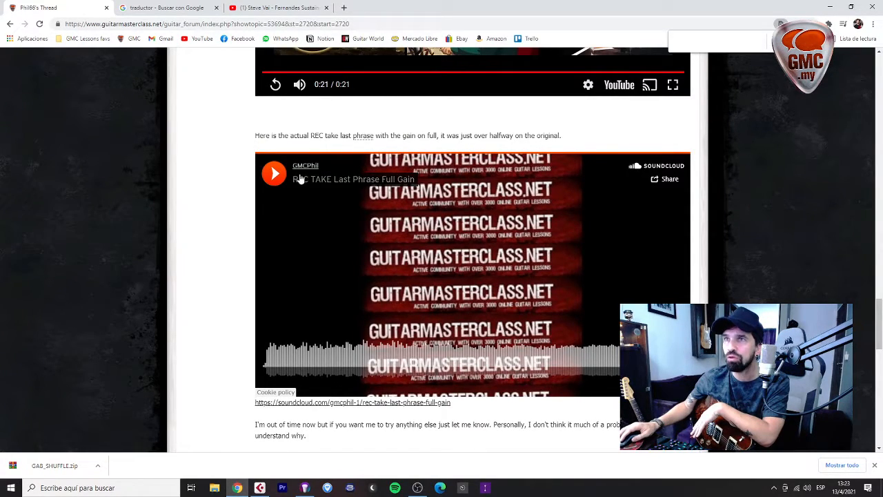
click(273, 174)
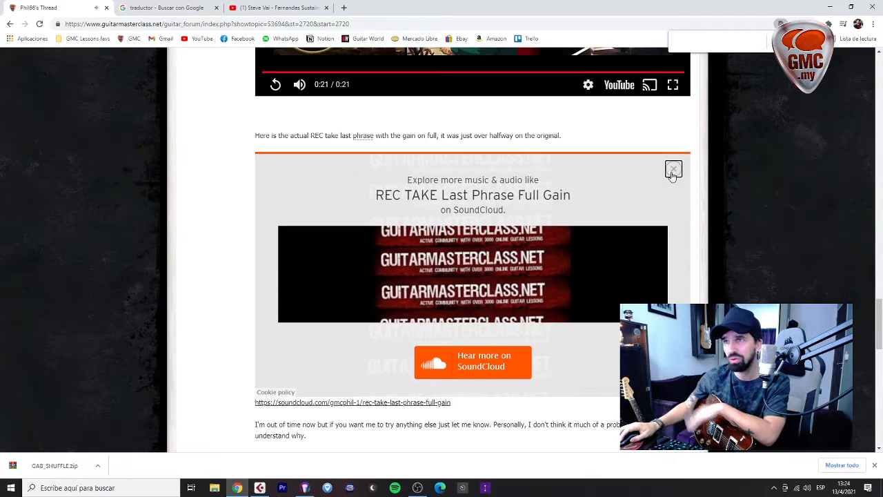
click(673, 169)
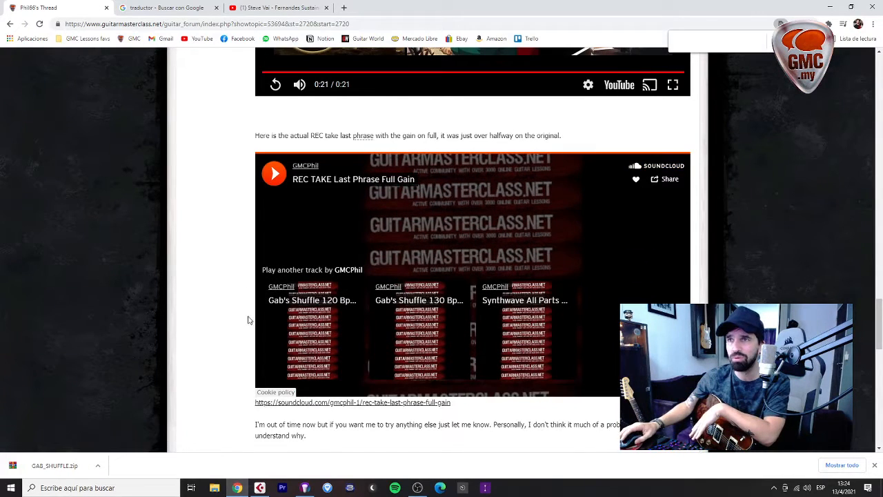
mouse_move(259, 331)
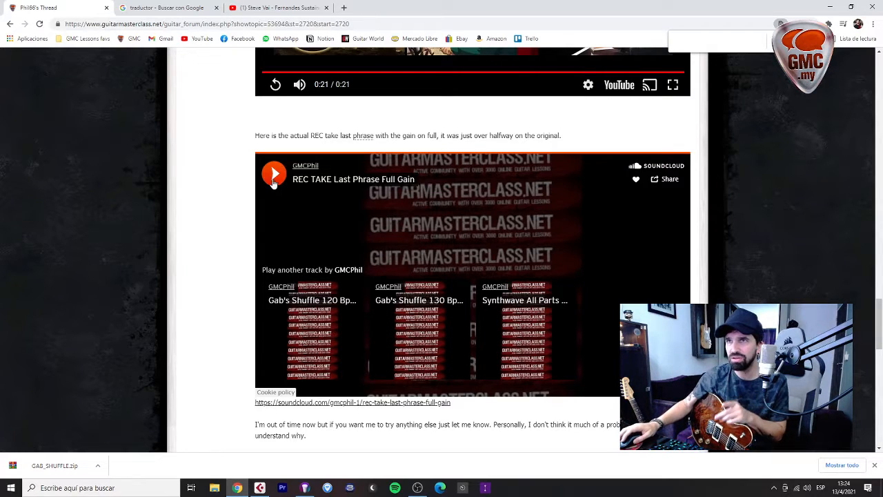
click(273, 174)
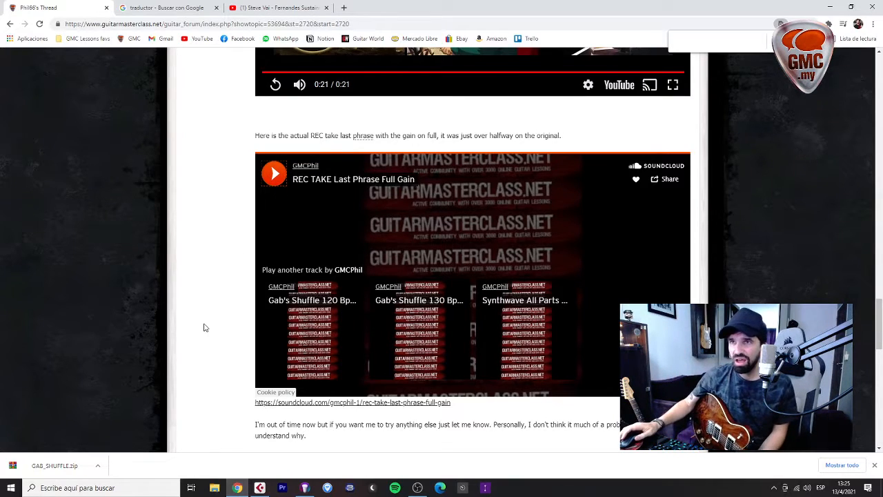
- Move down the thread past the take toward the Telecaster video post and attachment
scroll(down, 3)
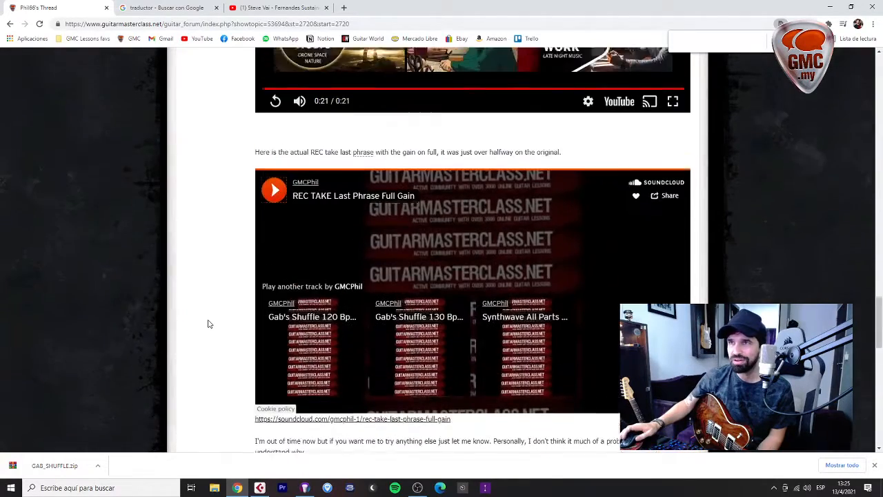
scroll(down, 3)
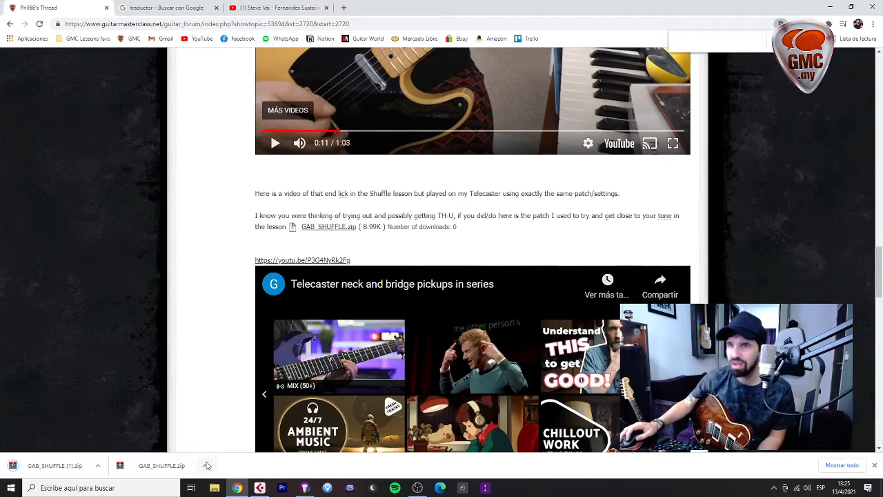
- Switch to Cubase Pro and cancel starting a second OBS recorder instance
click(204, 465)
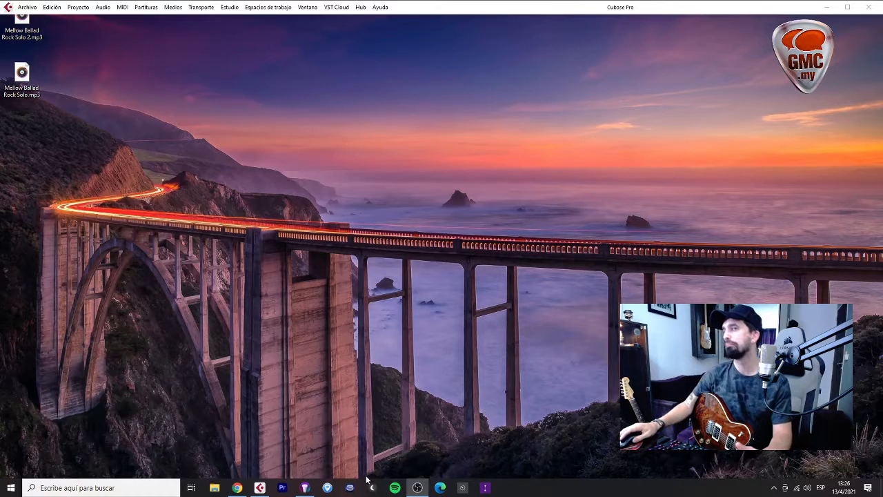
mouse_move(417, 489)
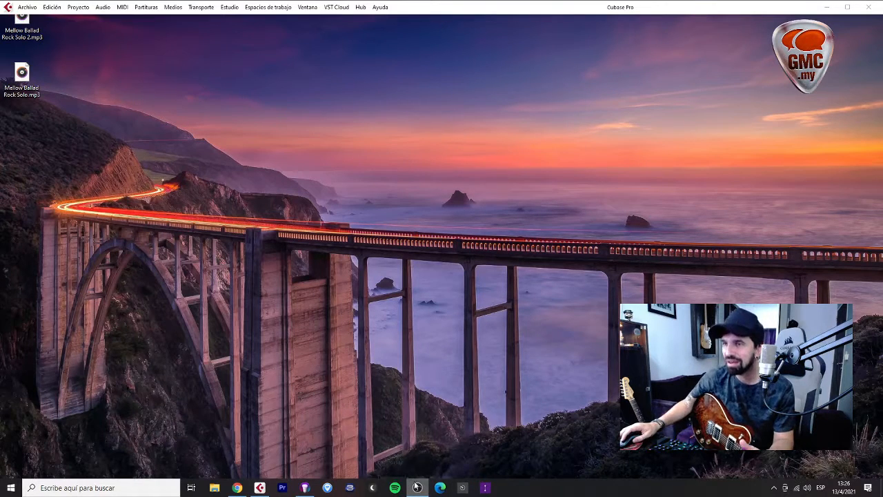
right_click(417, 488)
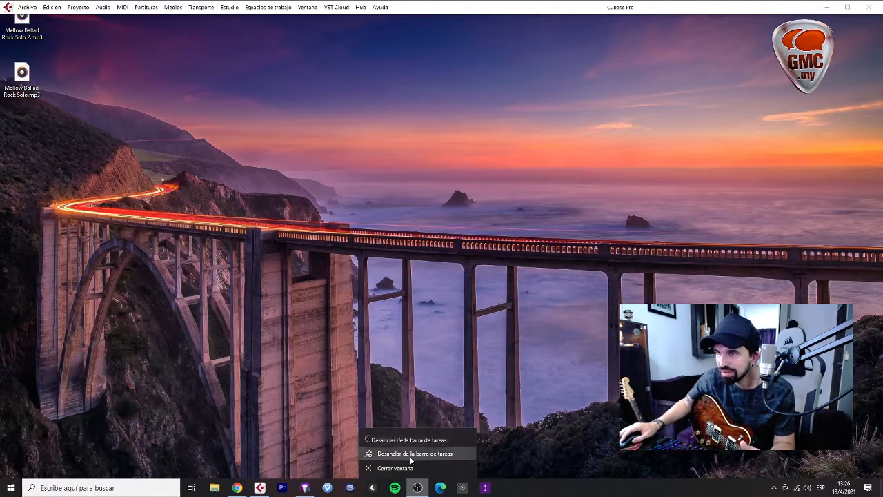
click(421, 441)
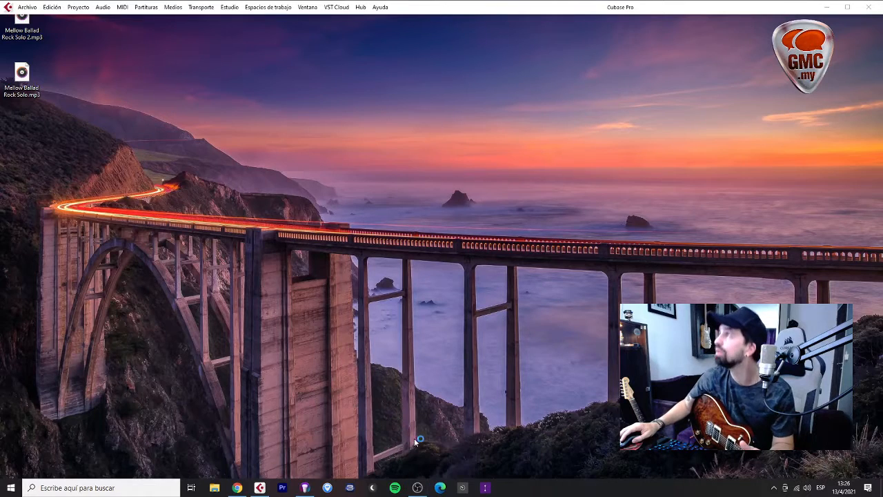
click(416, 488)
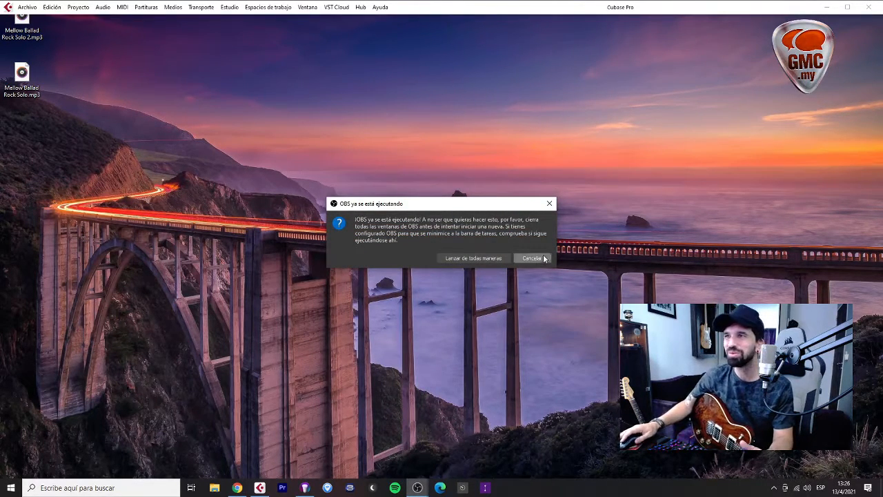
click(531, 258)
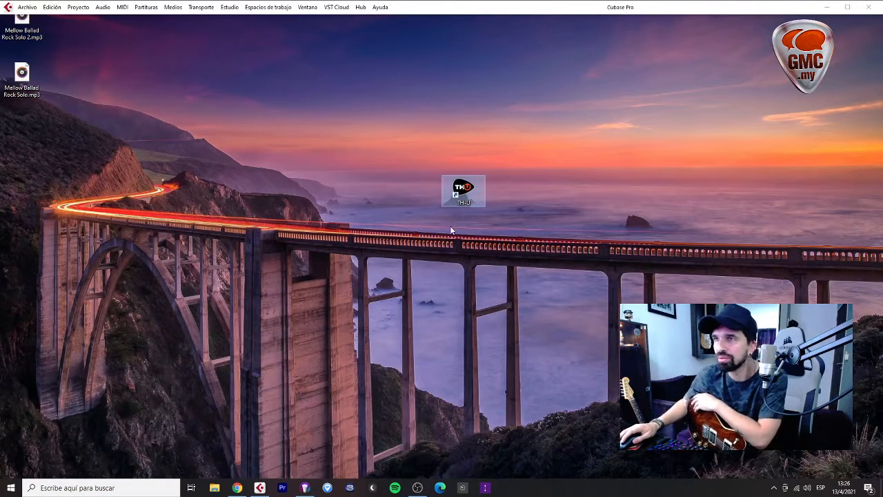
mouse_move(453, 229)
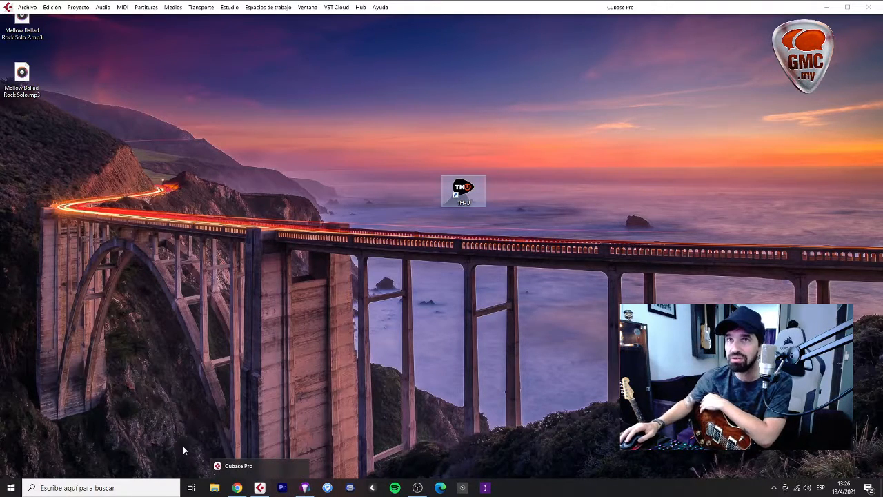
mouse_move(395, 352)
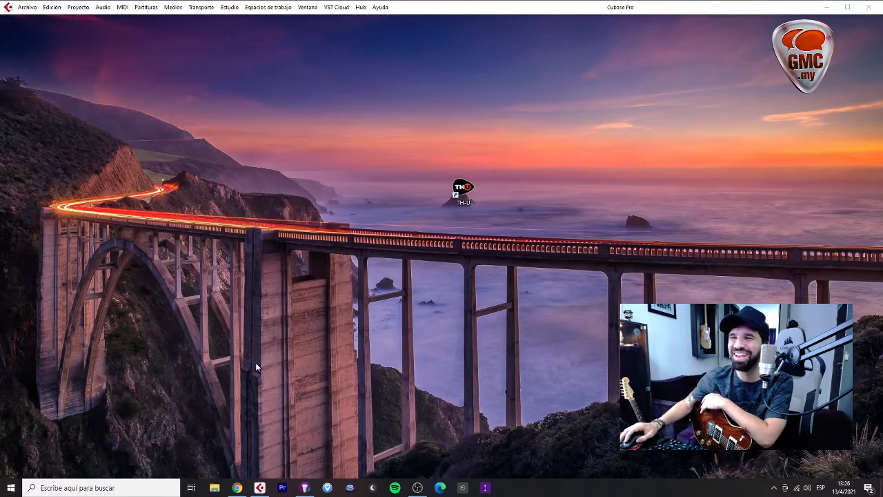
- Open the downloaded GAS_SHUFFLE.zip archive listing the GAS SHUFFLE THU patch file
click(237, 489)
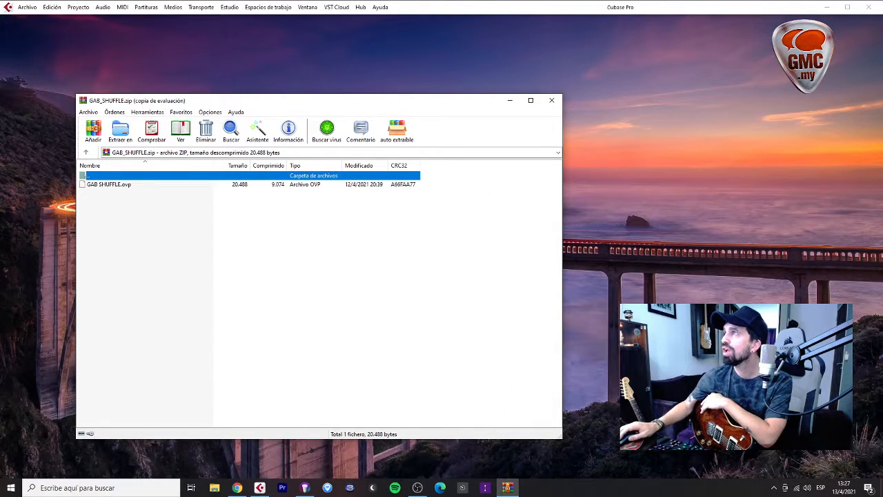
- Return to the forum thread in Chrome at the Blues Dynamics Struggle Take 1 video
click(552, 99)
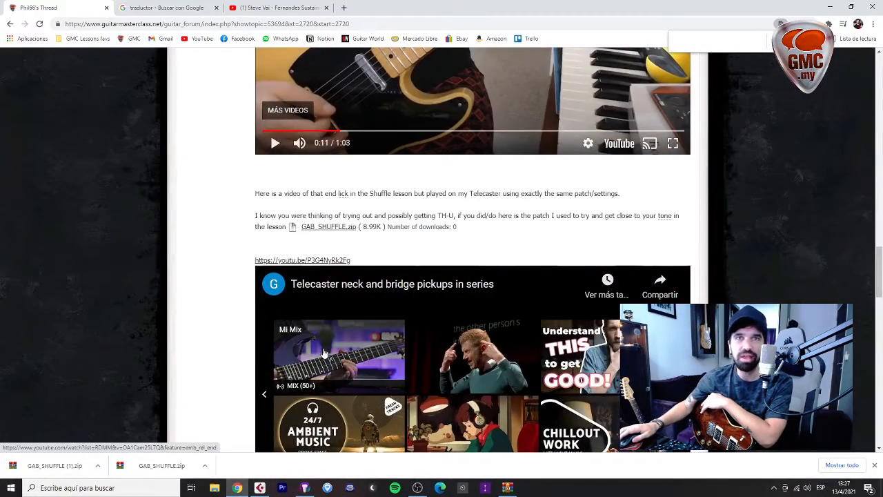
scroll(down, 3)
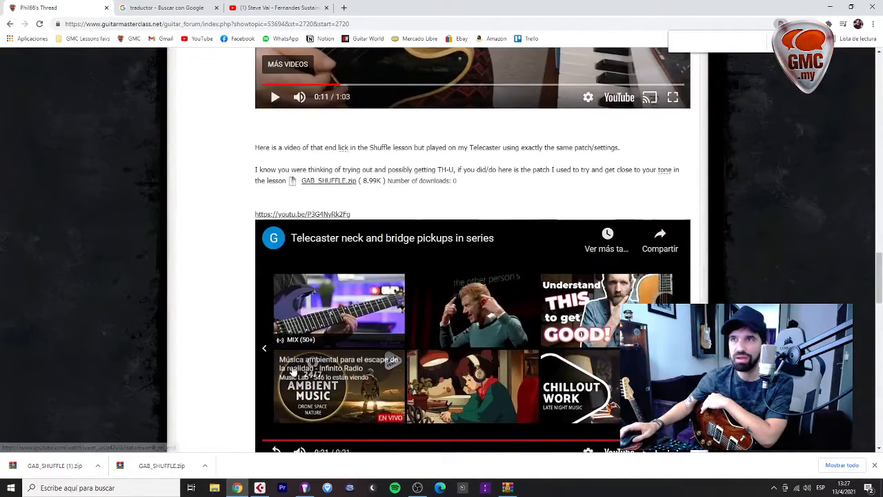
scroll(up, 3)
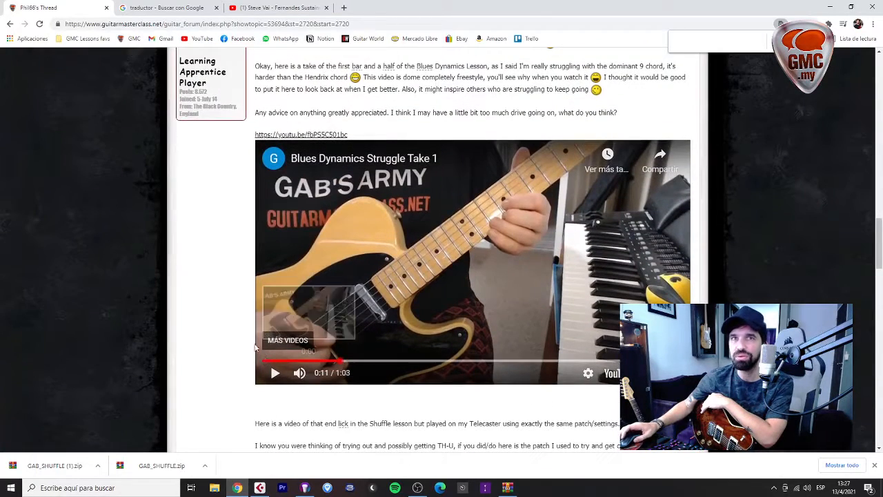